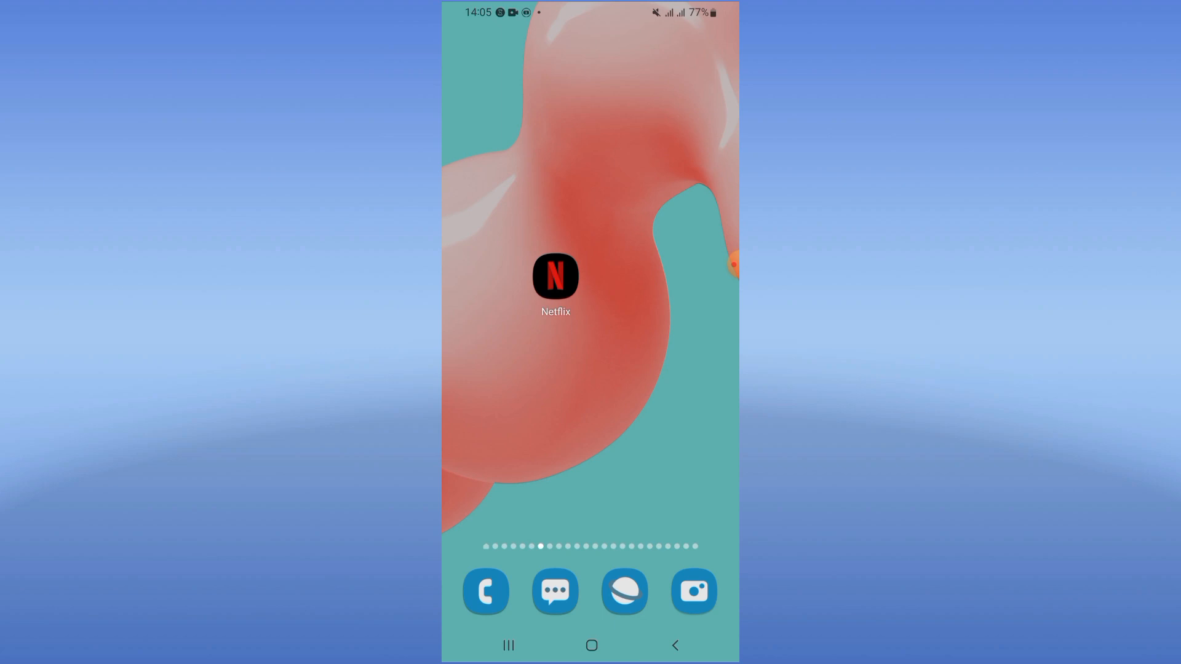
Swipe up on the home screen to show the app drawer with Settings, Netflix and Play Store
scroll(up, 3)
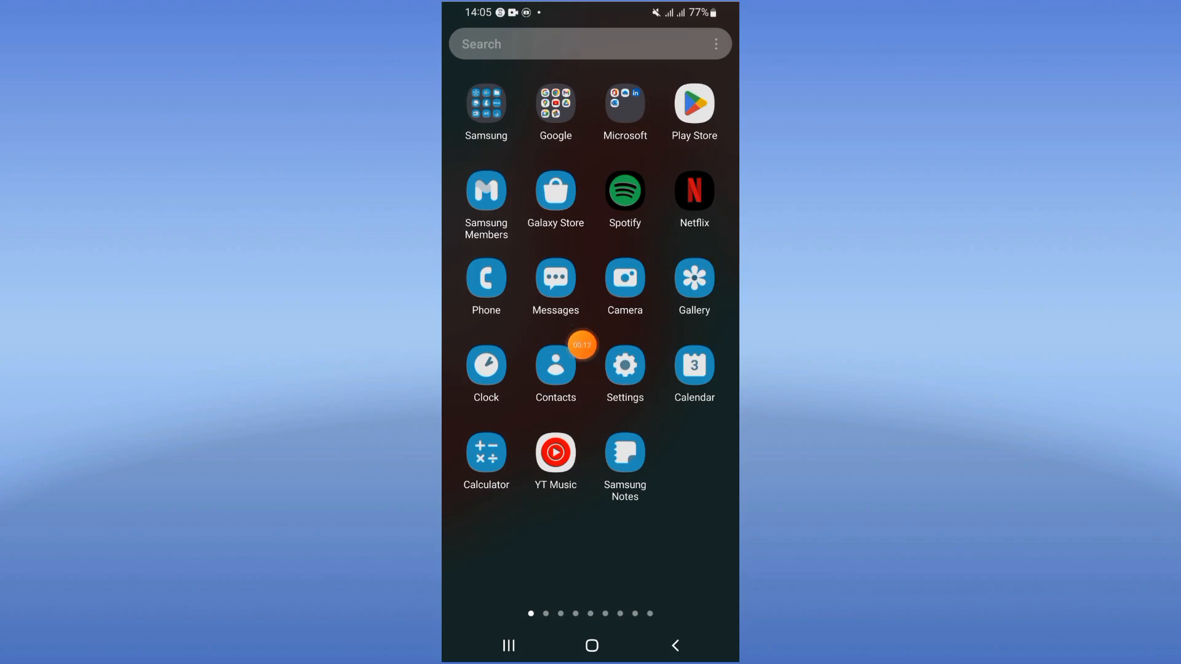
Open Settings and search the apps for 'netf' to find Netflix
click(625, 365)
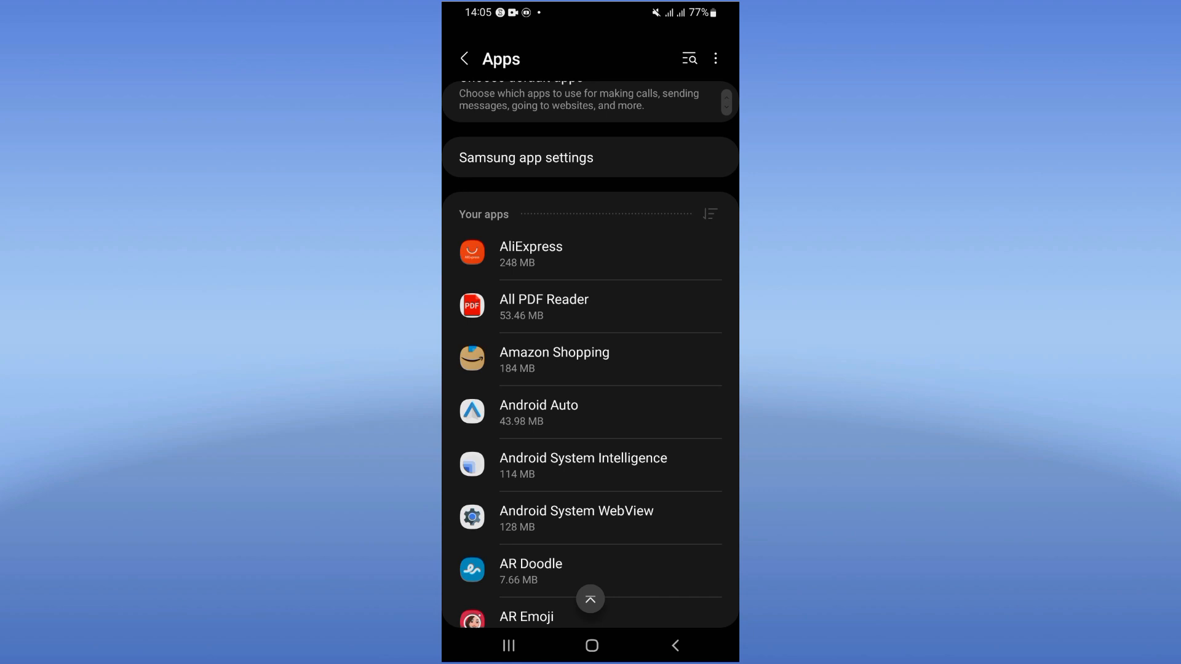
text(net)
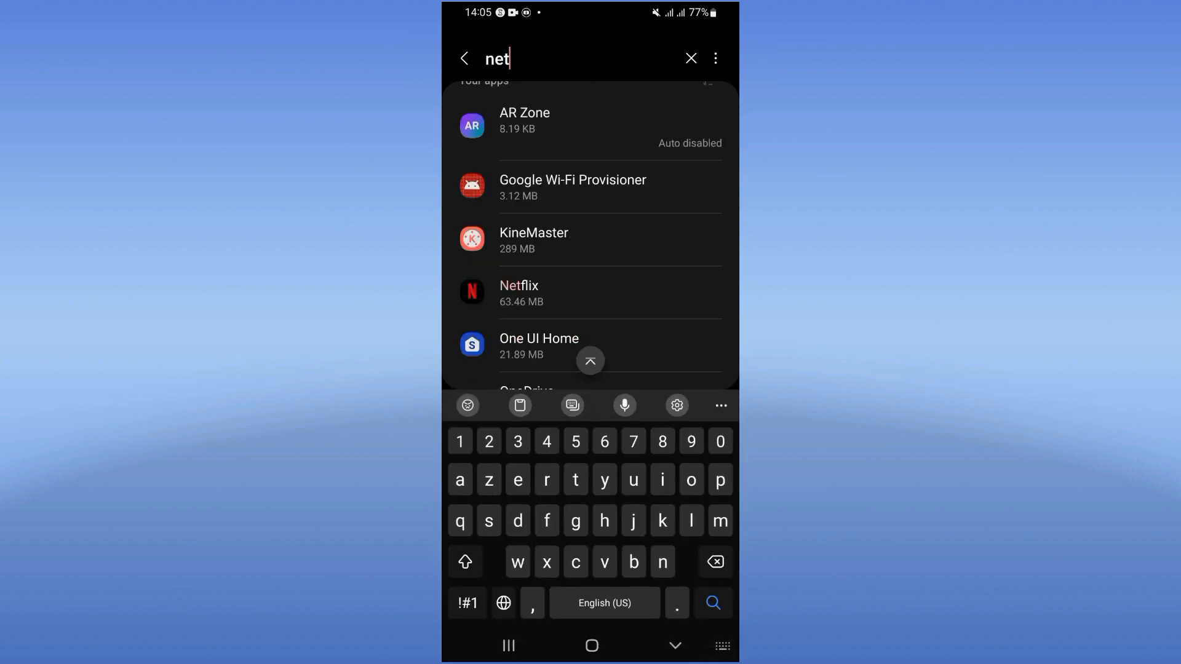
text(f)
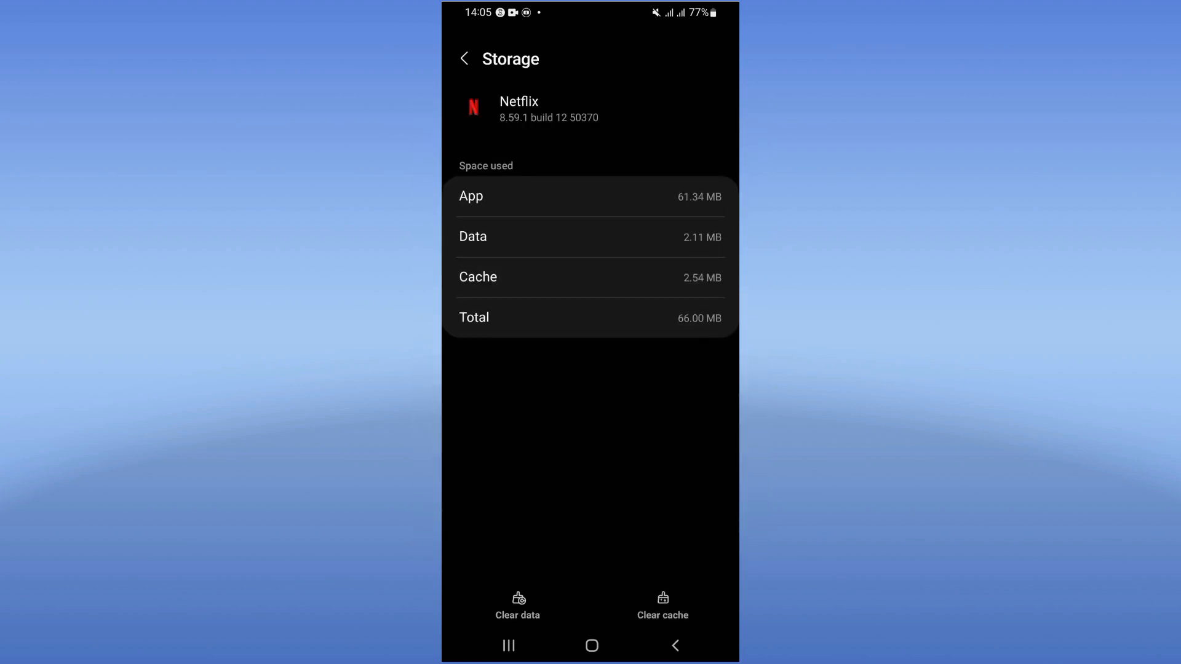
Force-stop Netflix from its App info page and confirm the warning with OK
click(464, 58)
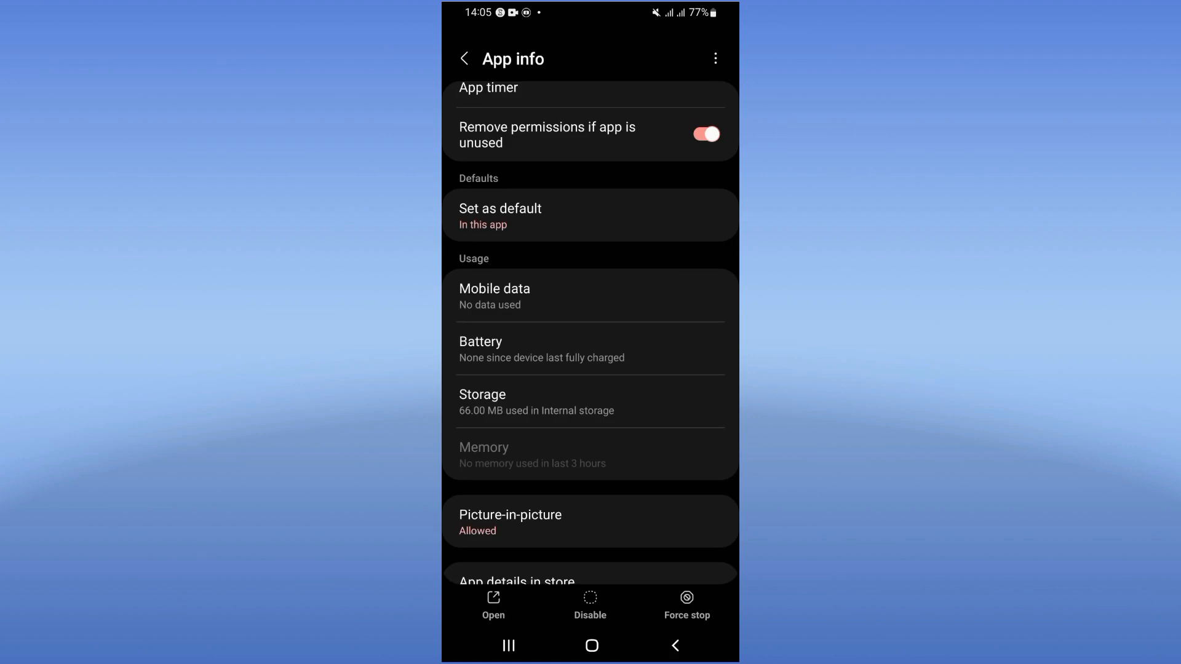
click(686, 604)
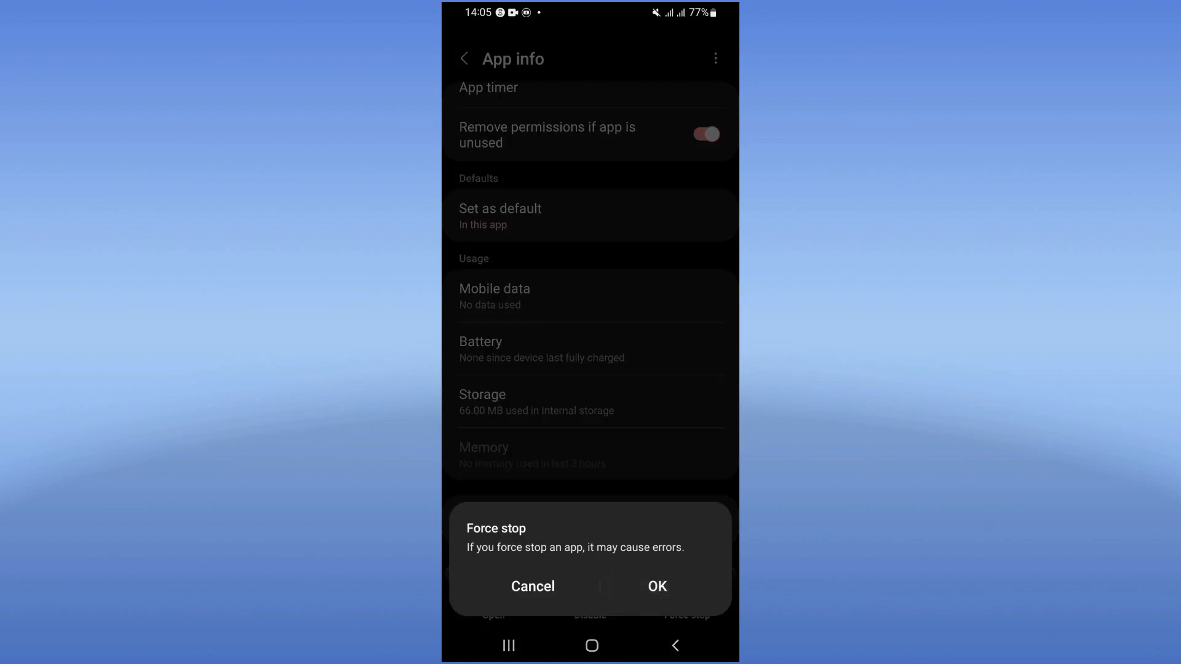
click(533, 586)
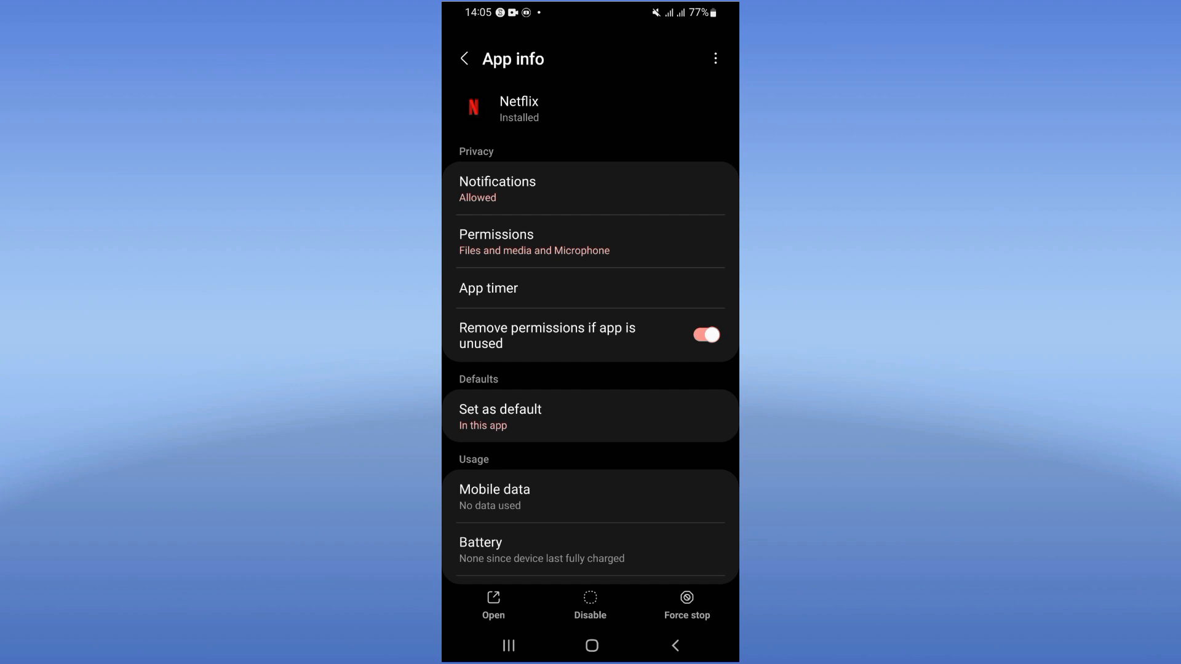